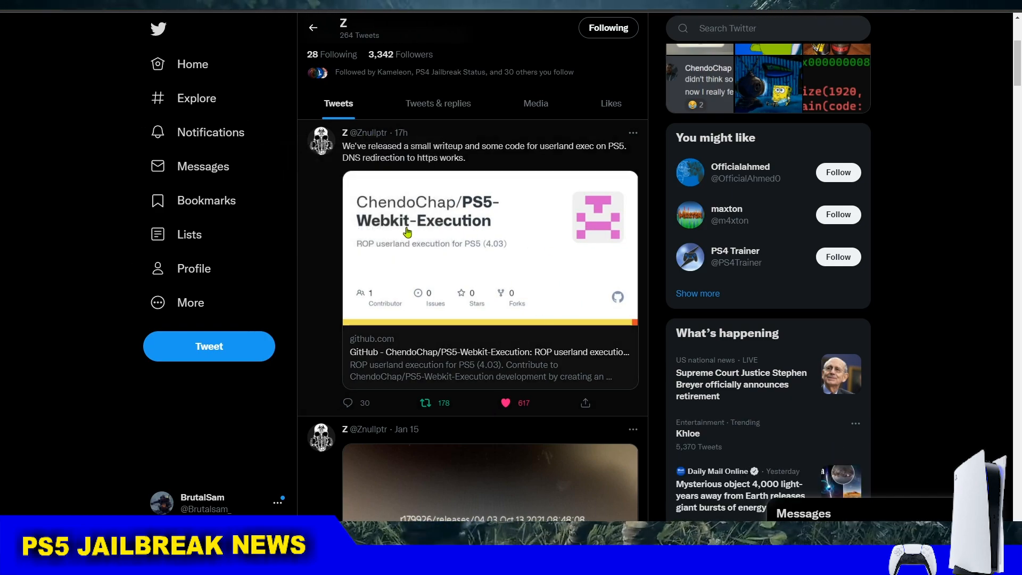
Scroll the tweet feed to reach the ChendoChap/PS5-Webkit-Execution repository link
{"action": "scroll", "scroll_direction": "down", "scroll_amount": 3}
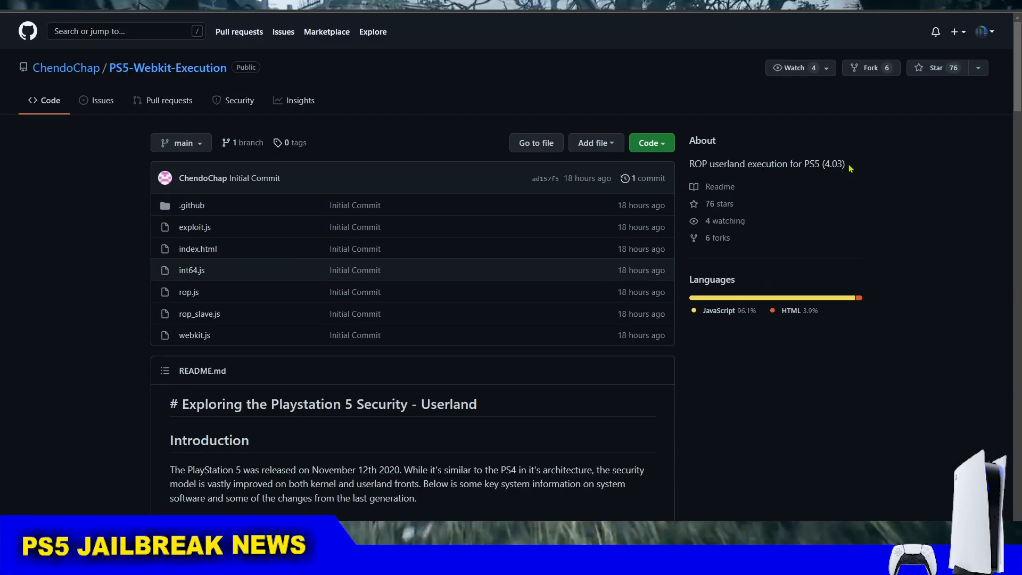
Scroll the README past the Mitigations and CFI flags tables to WebKit Exploit Implementation
{"action": "left_click_drag", "start_coordinate": [757, 164], "coordinate": [844, 164]}
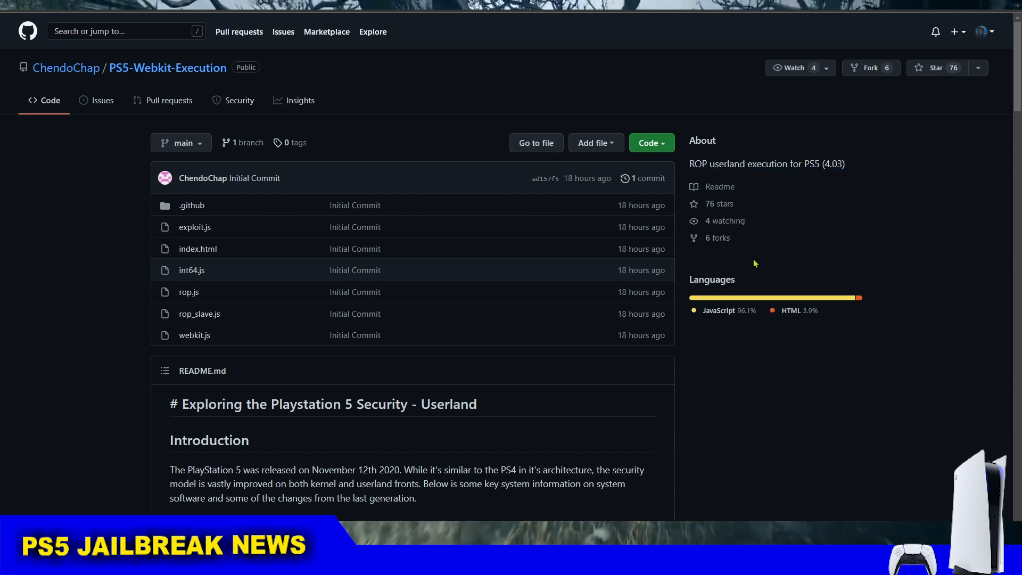
{"action": "scroll", "scroll_direction": "down", "scroll_amount": 3}
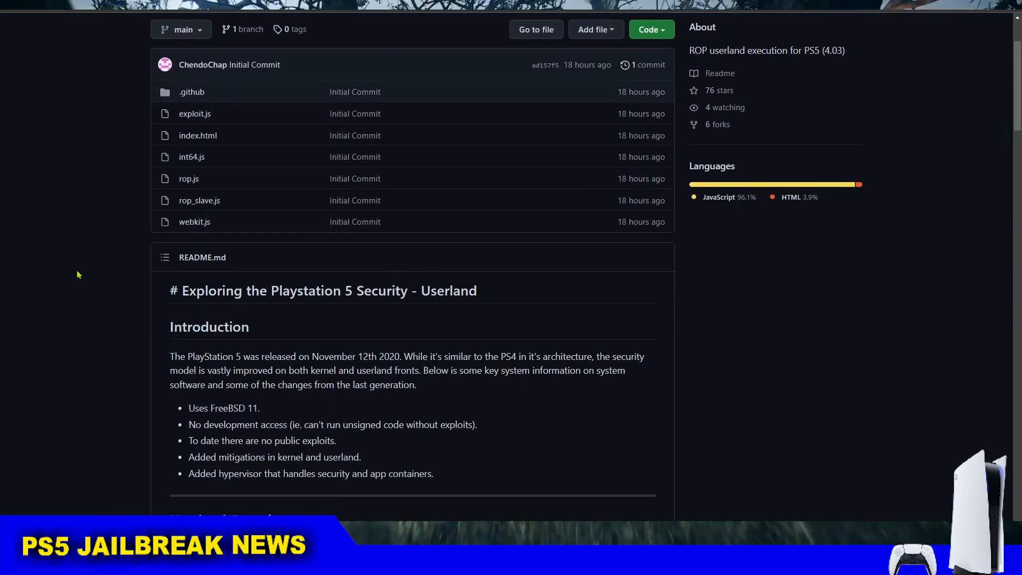
{"action": "scroll", "scroll_direction": "down", "scroll_amount": 3}
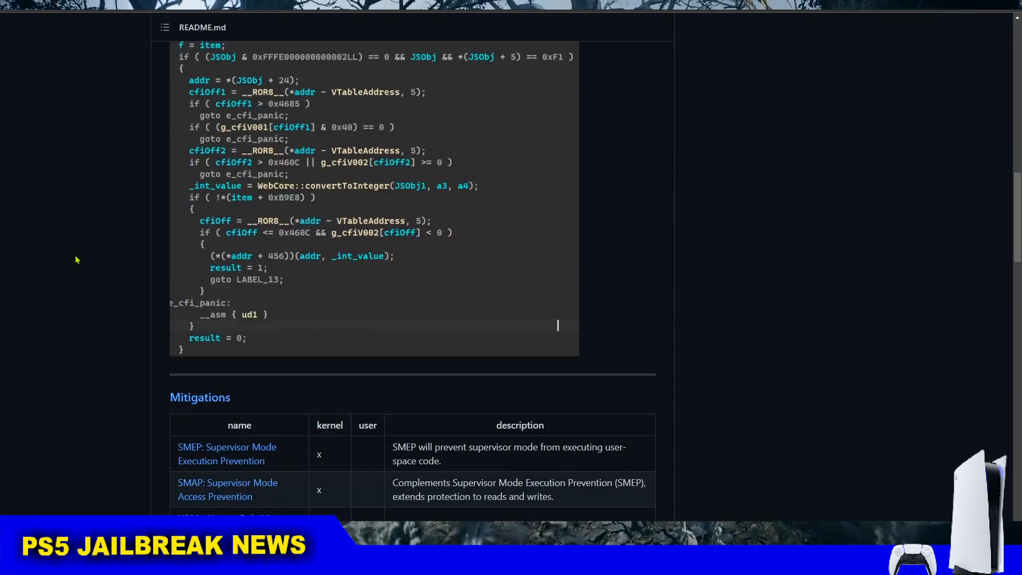
{"action": "scroll", "scroll_direction": "down", "scroll_amount": 3}
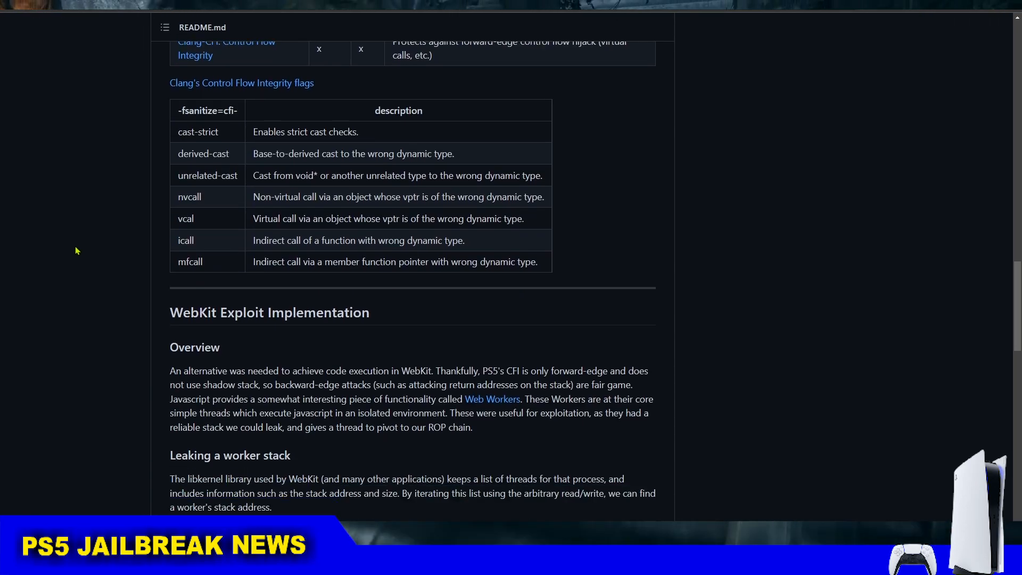
{"action": "scroll", "scroll_direction": "down", "scroll_amount": 3}
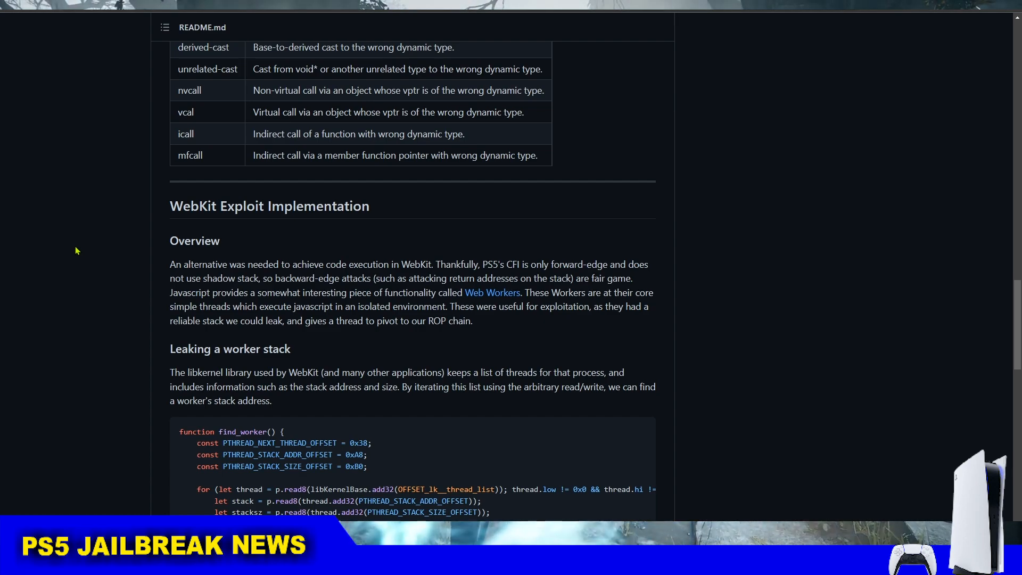
{"action": "scroll", "scroll_direction": "up", "scroll_amount": 3}
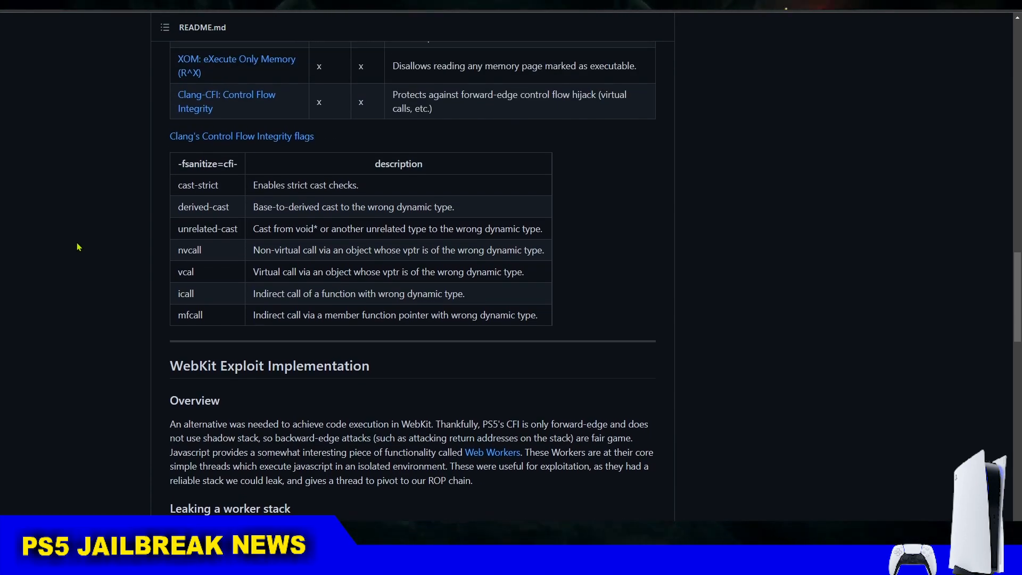
{"action": "scroll", "scroll_direction": "down", "scroll_amount": 3}
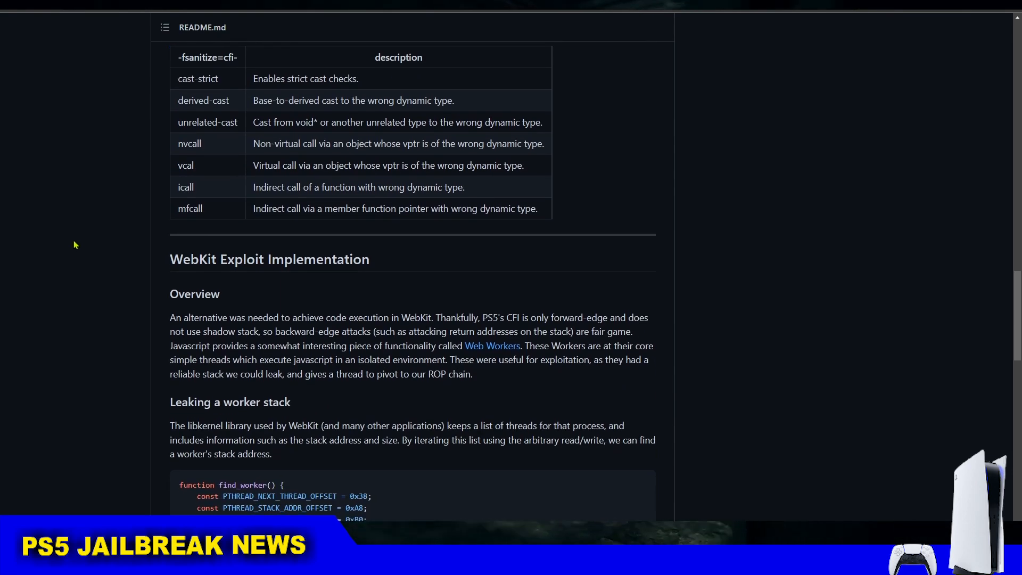
{"action": "scroll", "scroll_direction": "down", "scroll_amount": 3}
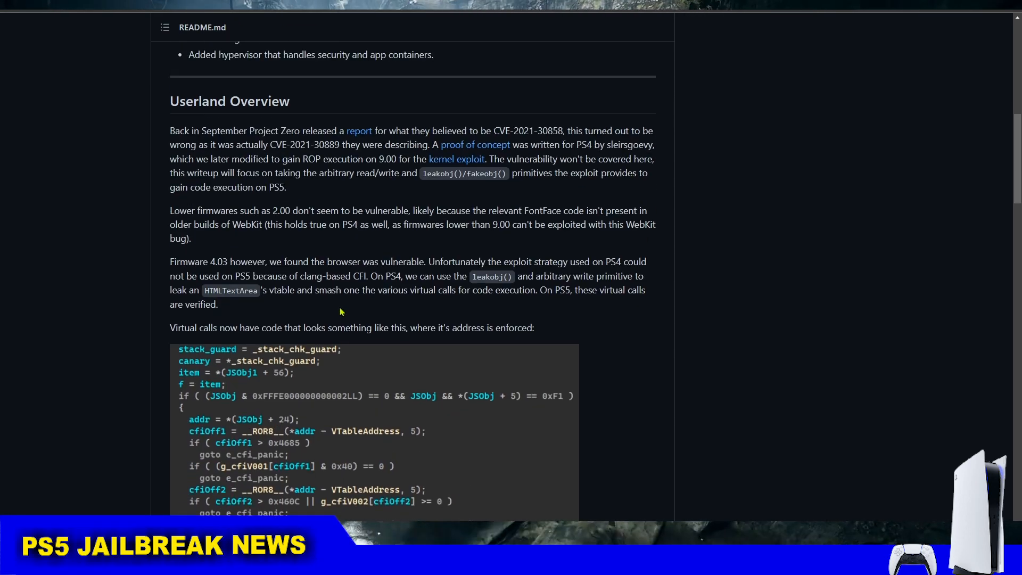
{"action": "double_click", "coordinate": [298, 262]}
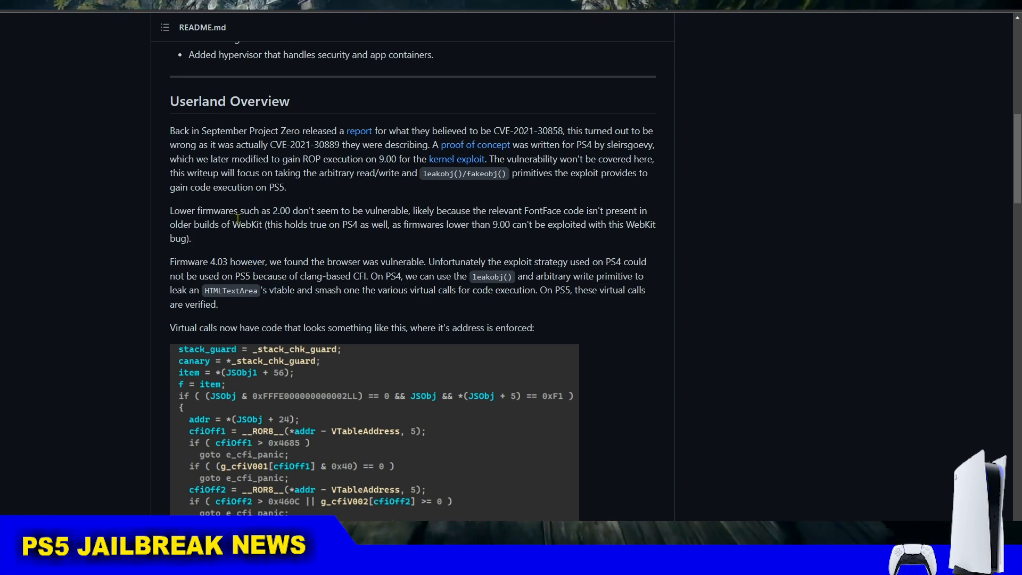
{"action": "double_click", "coordinate": [219, 262]}
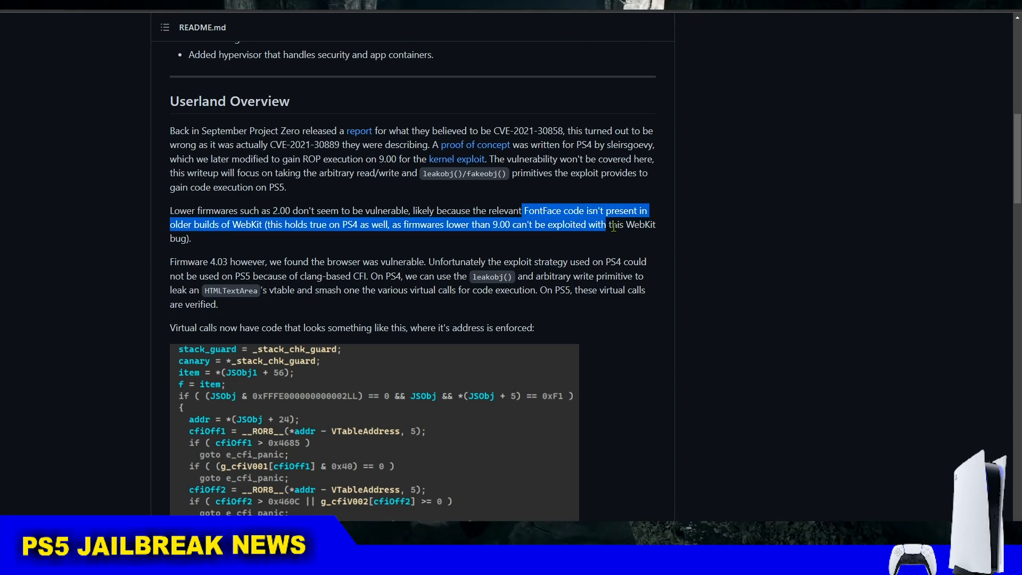
{"action": "left_click", "coordinate": [592, 211]}
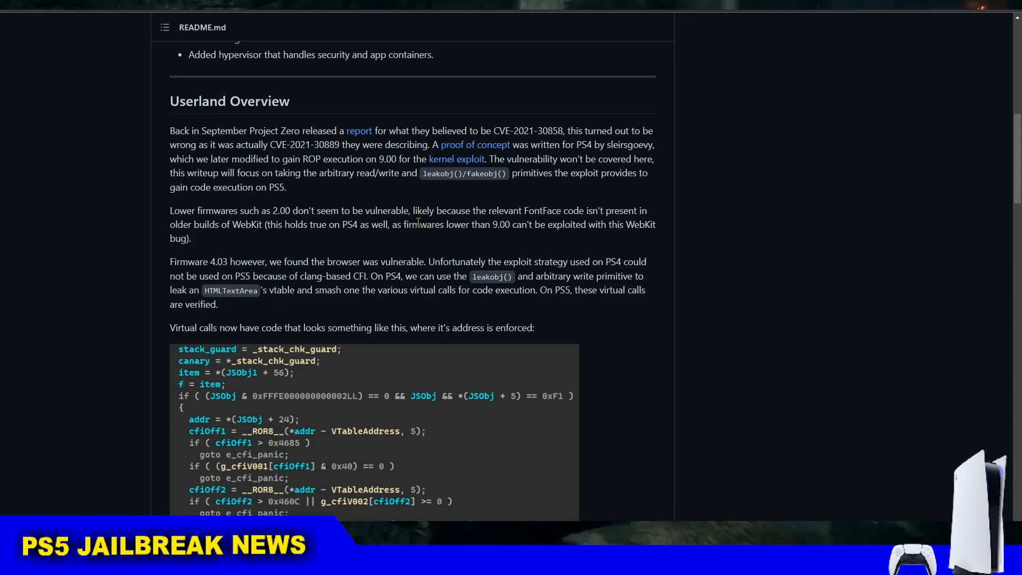
{"action": "mouse_move", "coordinate": [424, 295]}
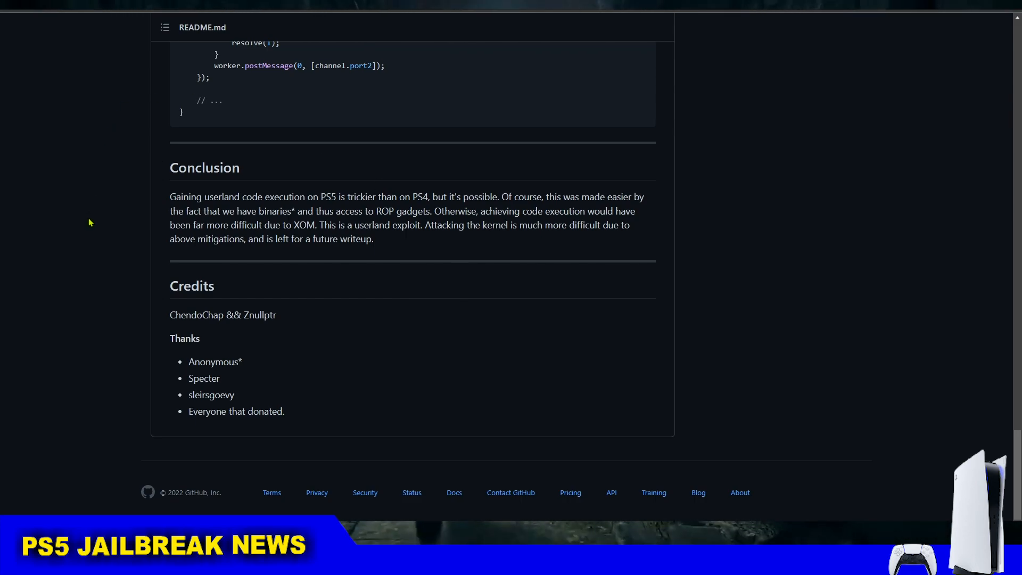
{"action": "mouse_move", "coordinate": [350, 298]}
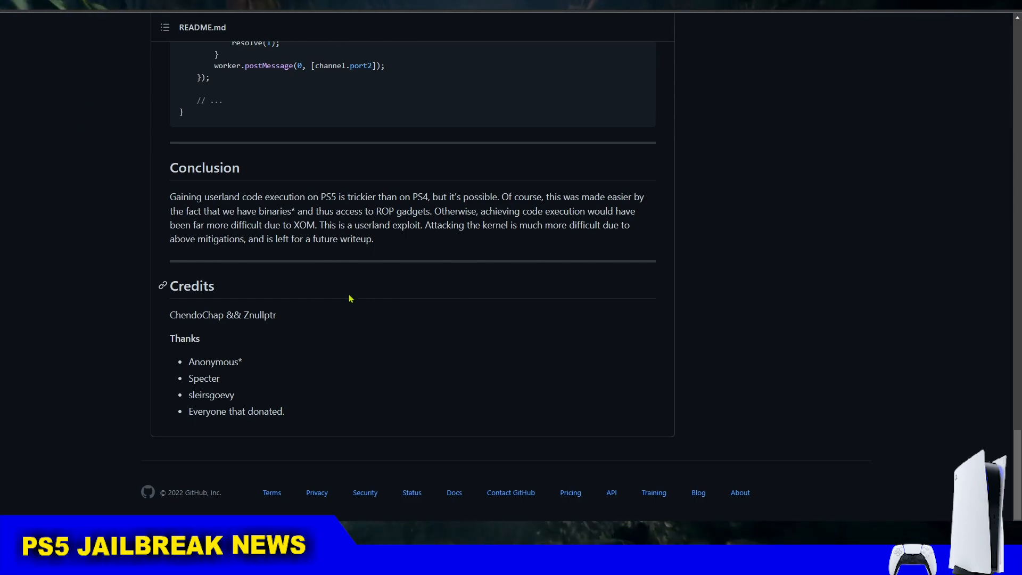
{"action": "mouse_move", "coordinate": [432, 237]}
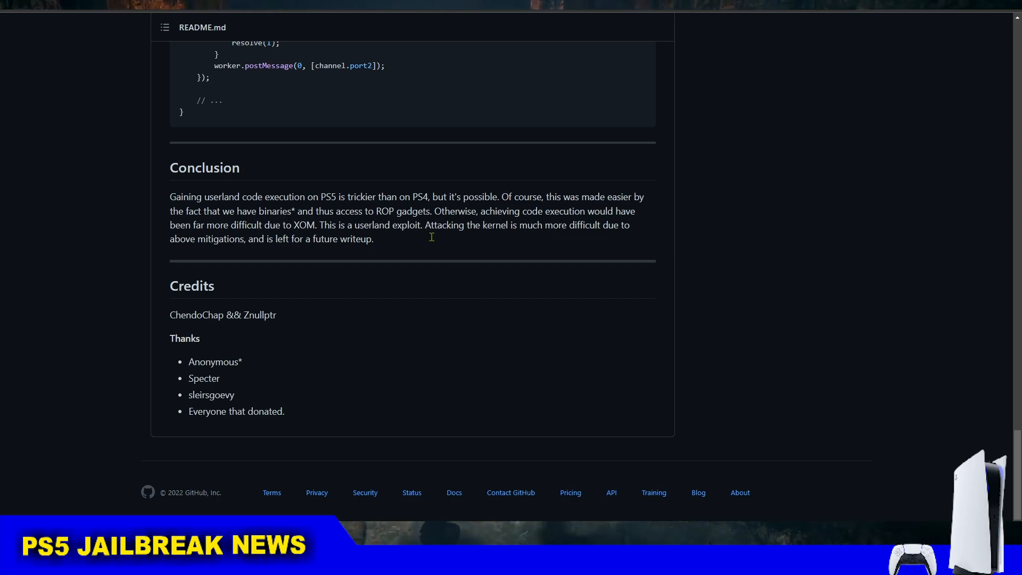
Select the Conclusion's final sentence about attacking the kernel, then scroll back up
{"action": "left_click_drag", "start_coordinate": [423, 225], "coordinate": [598, 225]}
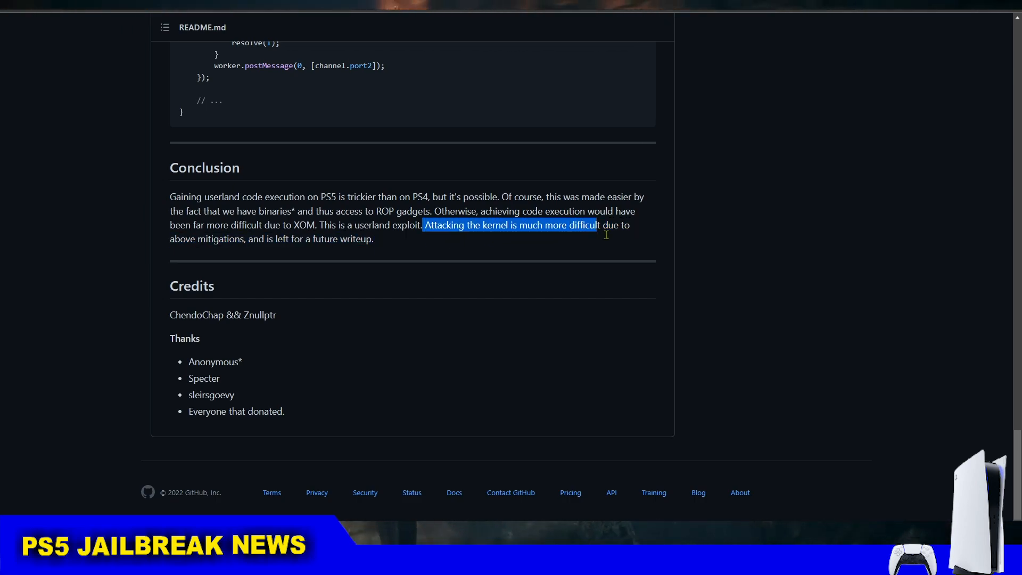
{"action": "left_click_drag", "start_coordinate": [599, 225], "coordinate": [617, 236]}
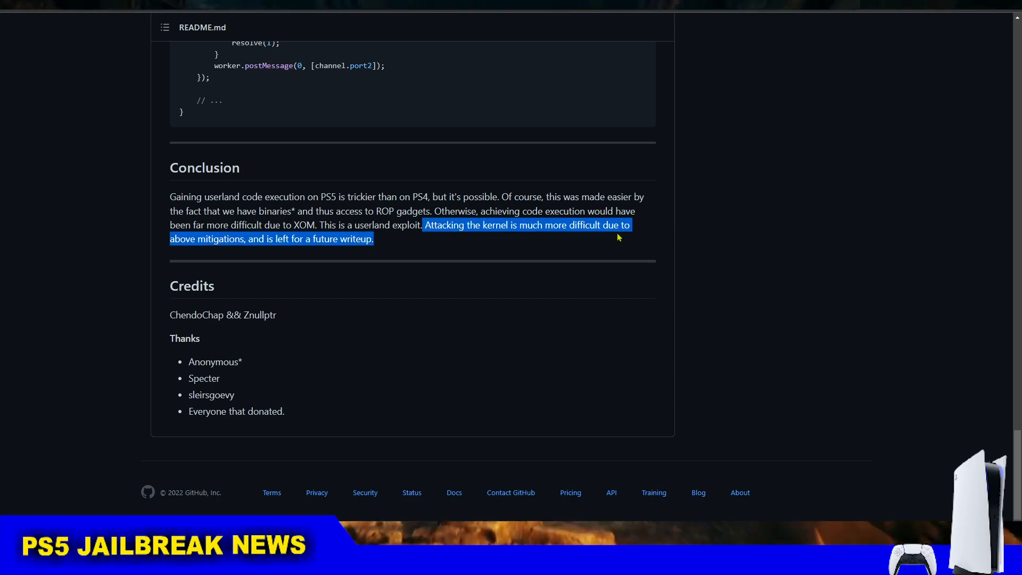
{"action": "mouse_move", "coordinate": [464, 255]}
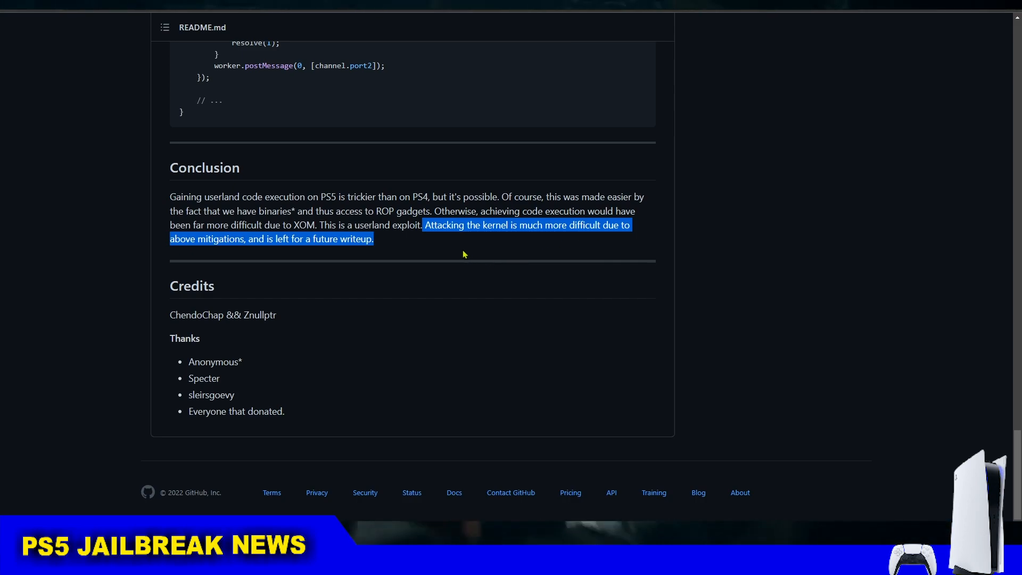
{"action": "mouse_move", "coordinate": [466, 232]}
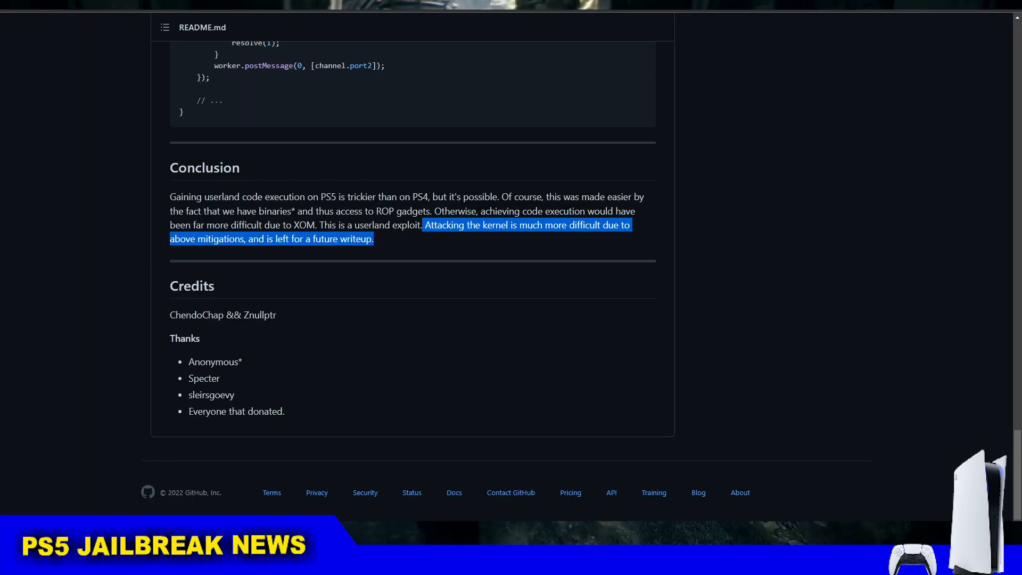
{"action": "scroll", "scroll_direction": "up", "scroll_amount": 3}
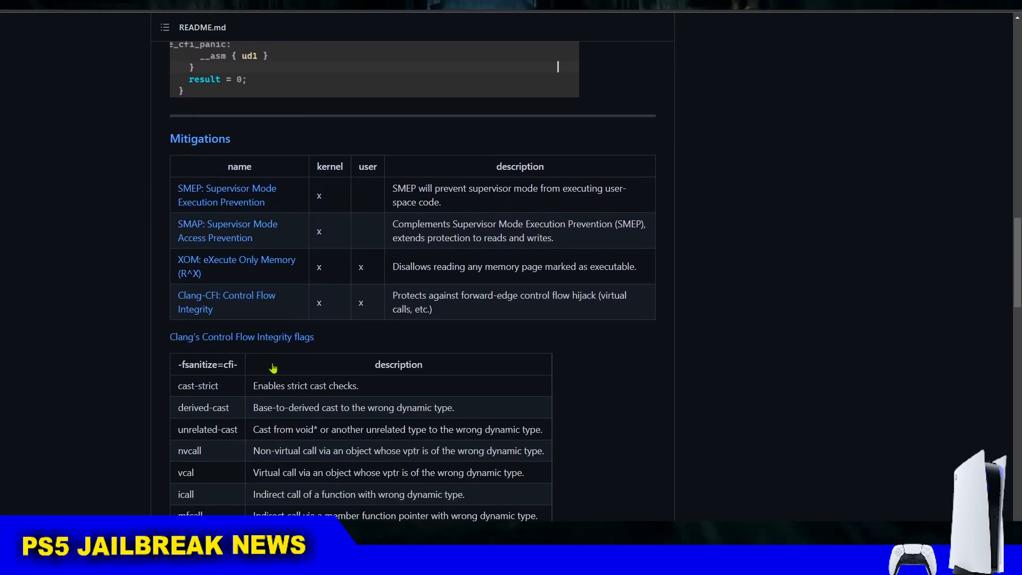
Select the Overview's first sentence on needing an alternative for code execution in WebKit
{"action": "scroll", "scroll_direction": "down", "scroll_amount": 3}
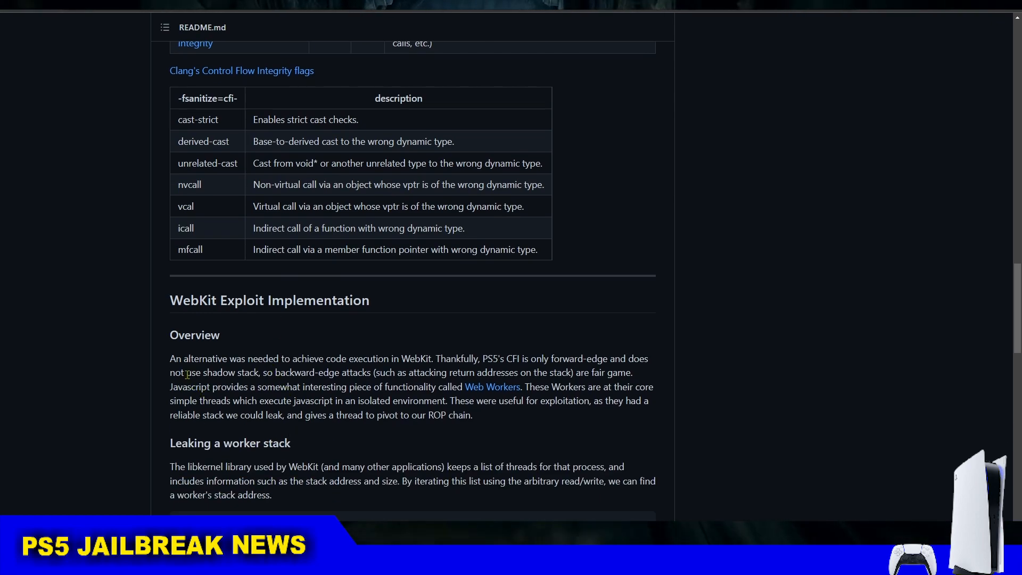
{"action": "left_click_drag", "start_coordinate": [169, 359], "coordinate": [341, 359]}
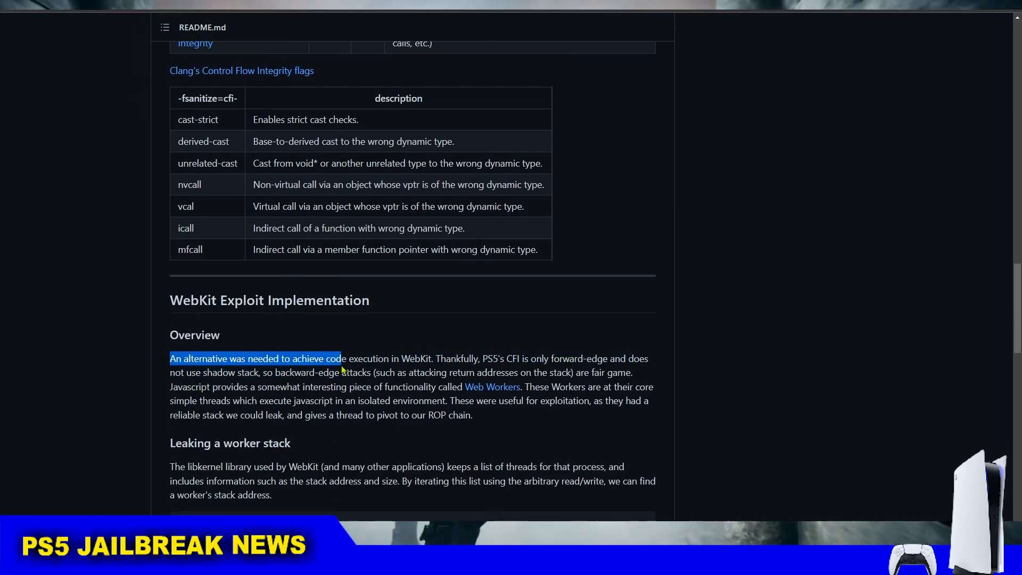
{"action": "left_click_drag", "start_coordinate": [339, 359], "coordinate": [433, 359]}
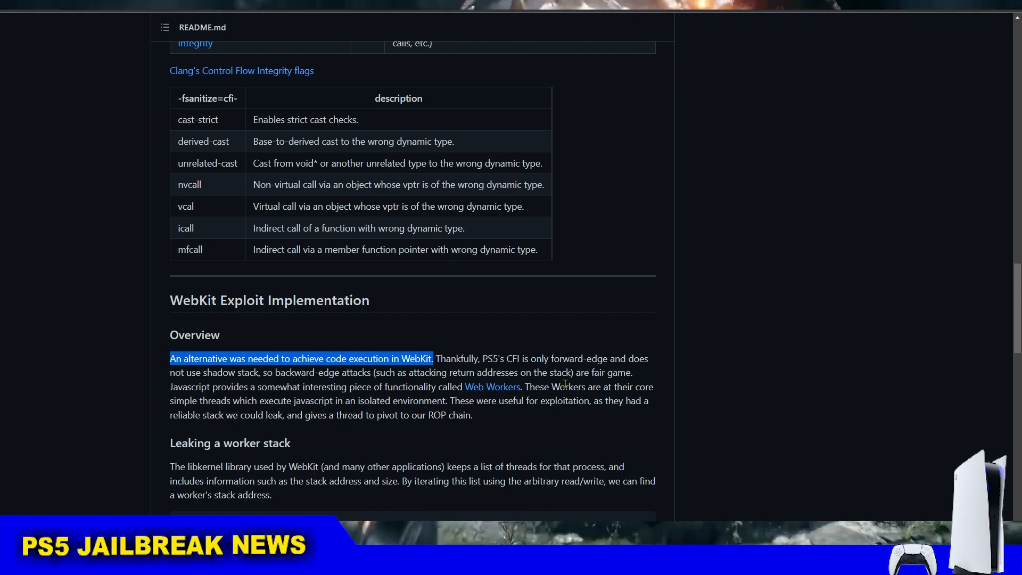
{"action": "scroll", "scroll_direction": "down", "scroll_amount": 3}
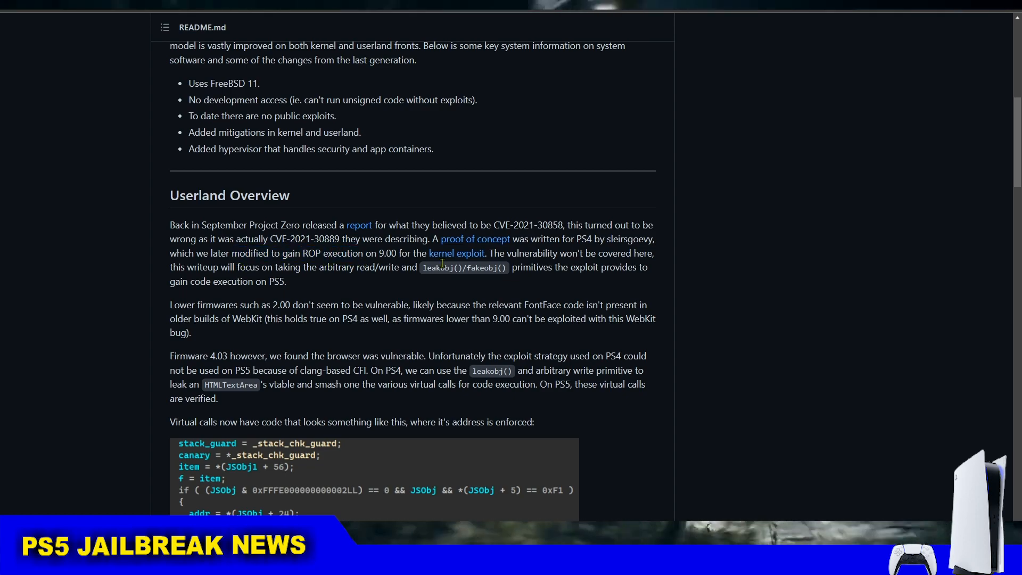
{"action": "mouse_move", "coordinate": [594, 242]}
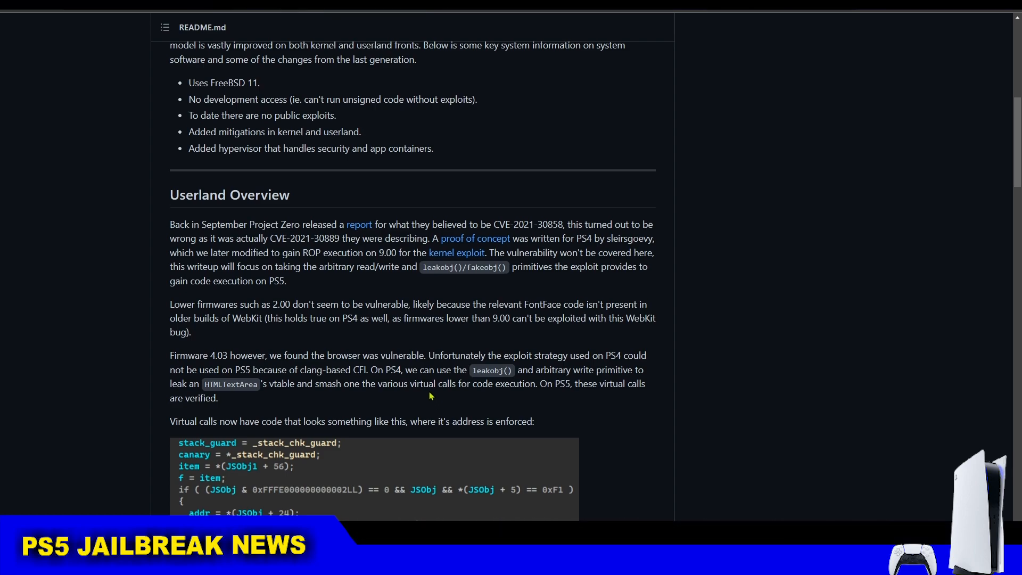
Select the SMEP description and the SMAP and XOM rows in the Mitigations table
{"action": "scroll", "scroll_direction": "down", "scroll_amount": 3}
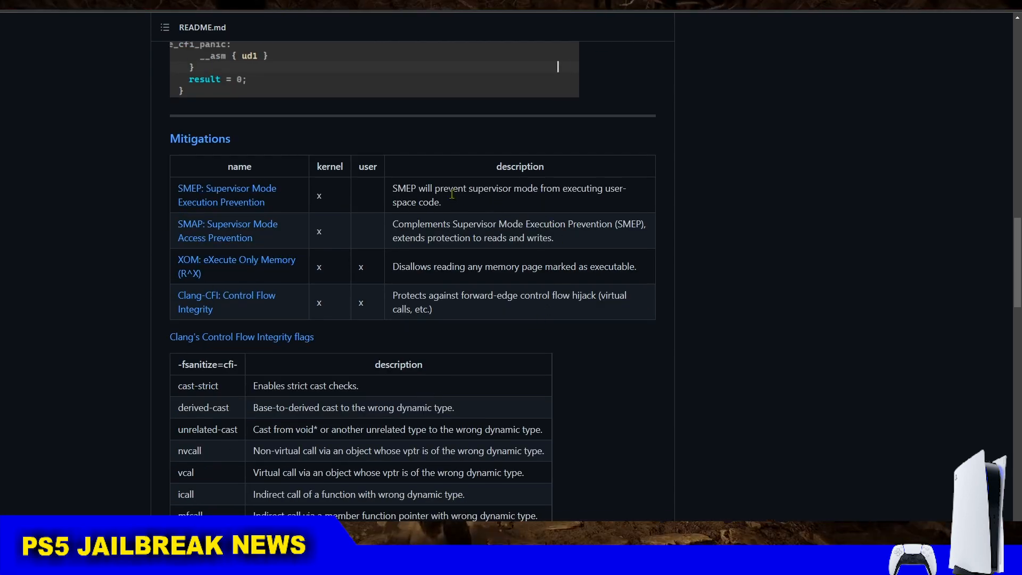
{"action": "double_click", "coordinate": [417, 202]}
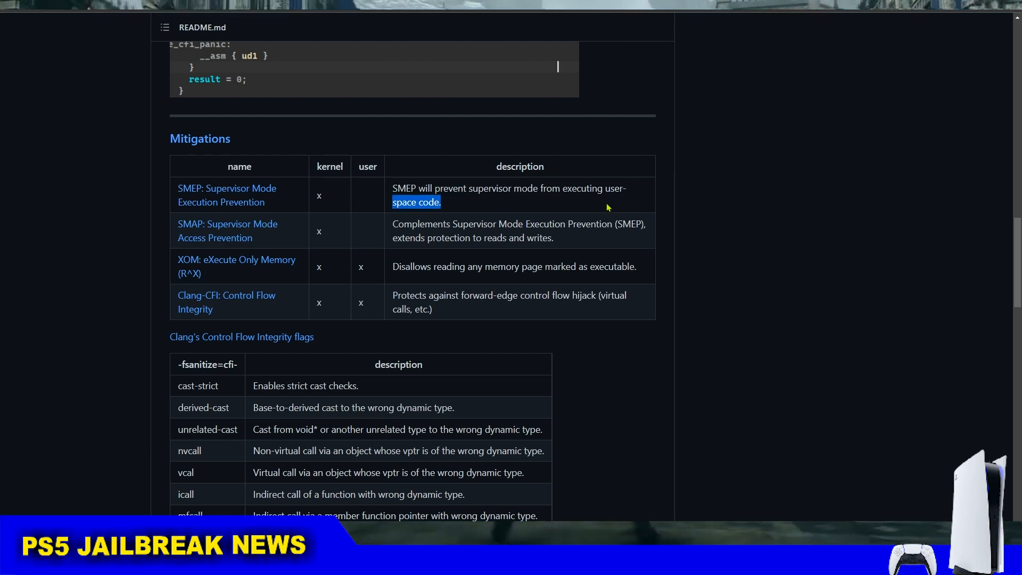
{"action": "left_click_drag", "start_coordinate": [441, 203], "coordinate": [600, 267]}
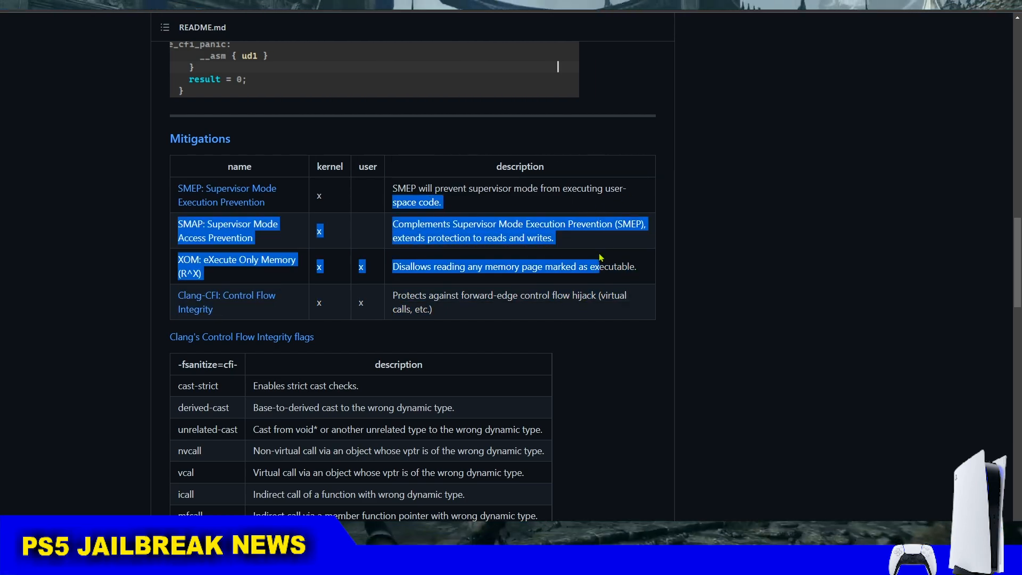
{"action": "left_click", "coordinate": [515, 327]}
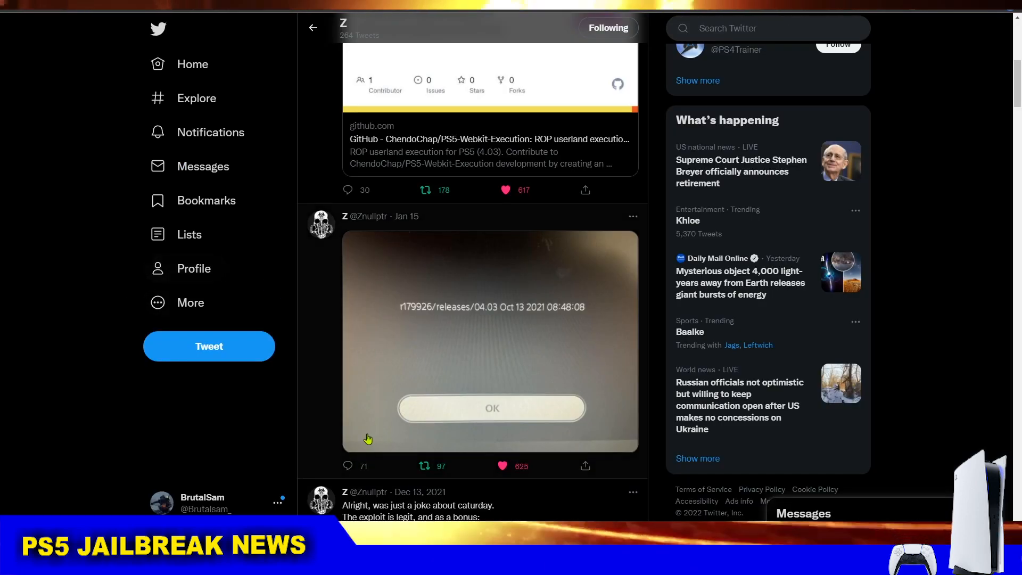
{"action": "mouse_move", "coordinate": [336, 312]}
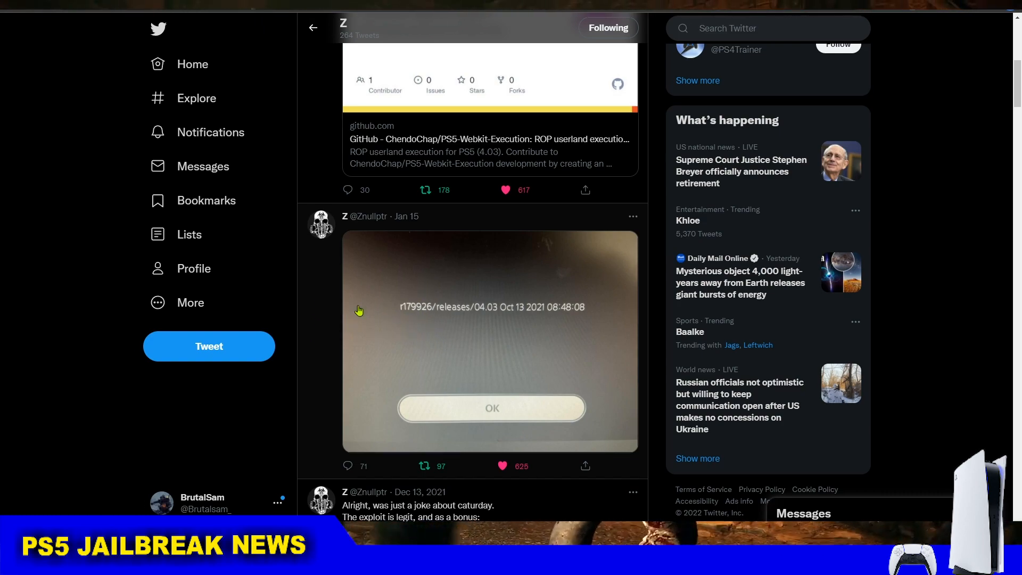
{"action": "mouse_move", "coordinate": [458, 332]}
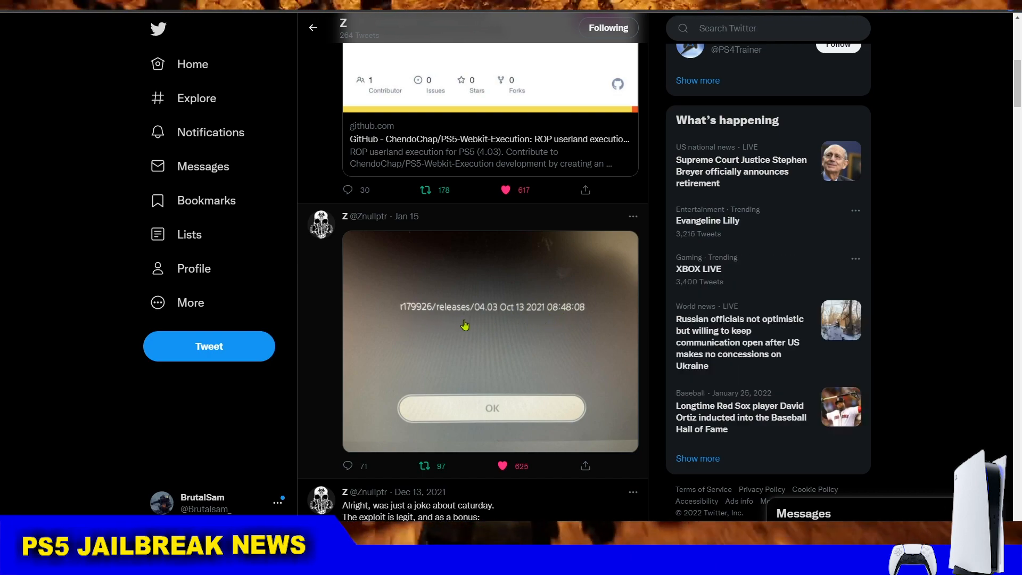
{"action": "mouse_move", "coordinate": [494, 319]}
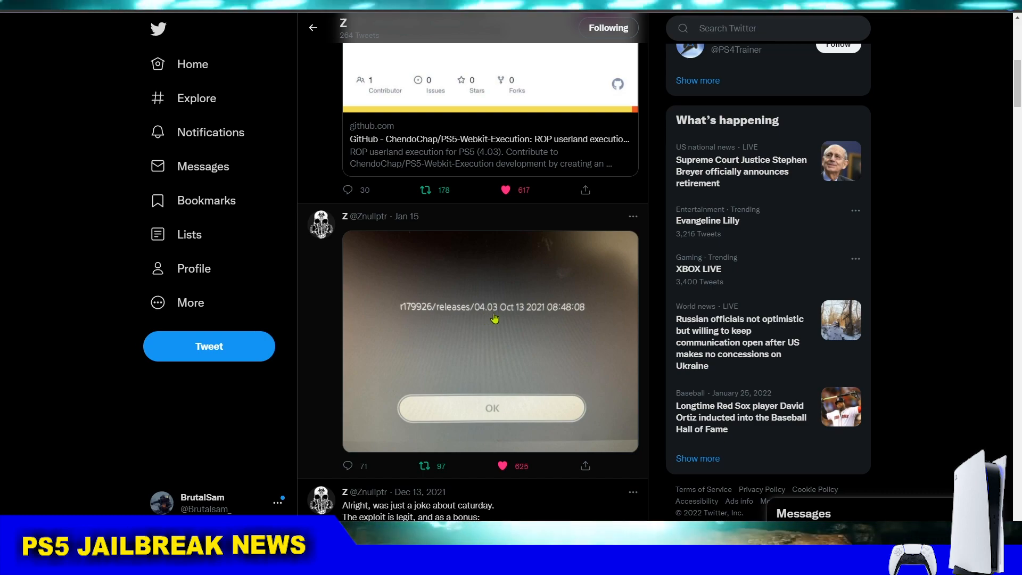
{"action": "mouse_move", "coordinate": [495, 370]}
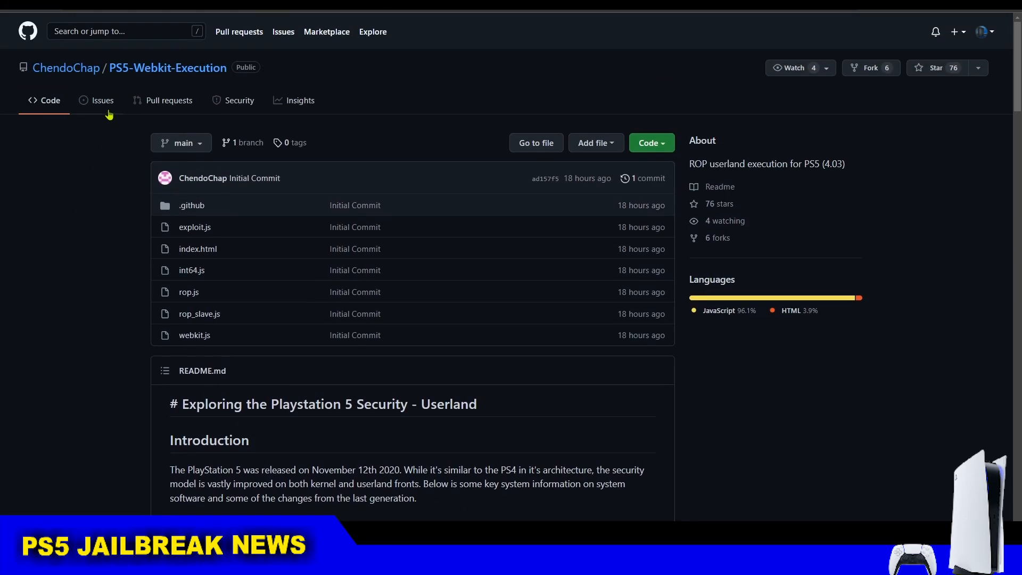
{"action": "mouse_move", "coordinate": [65, 67]}
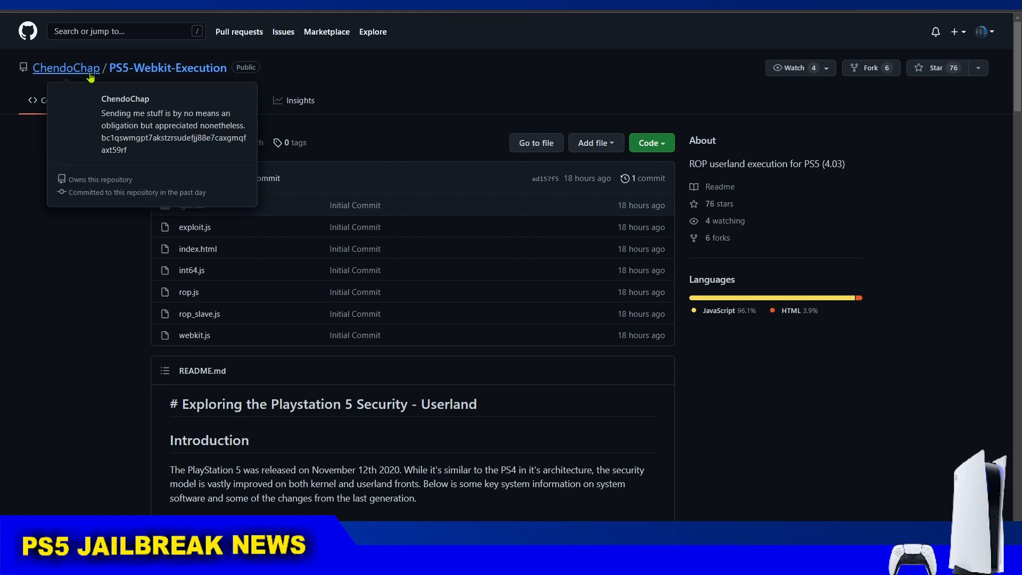
{"action": "mouse_move", "coordinate": [3, 214]}
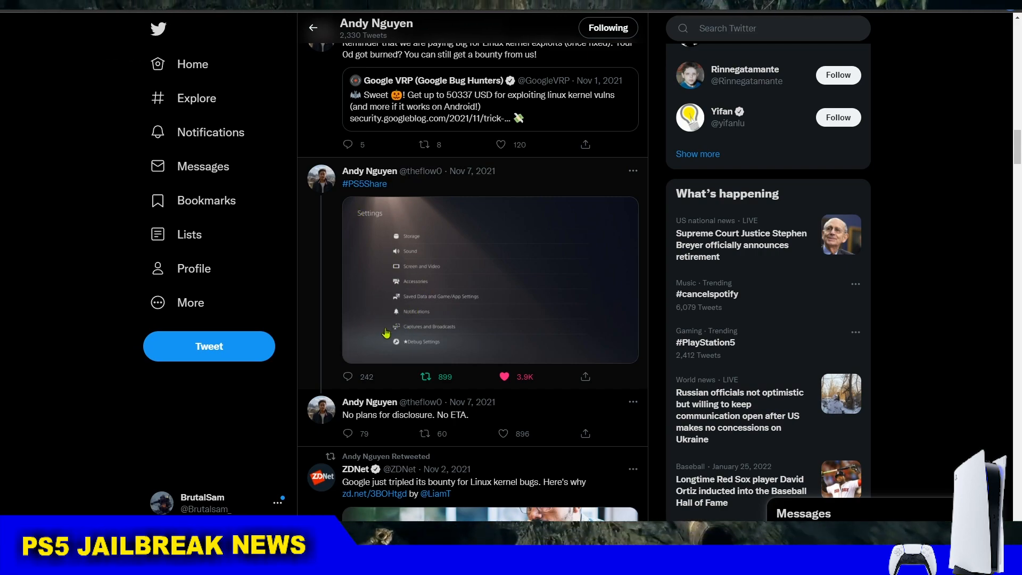
{"action": "mouse_move", "coordinate": [370, 278]}
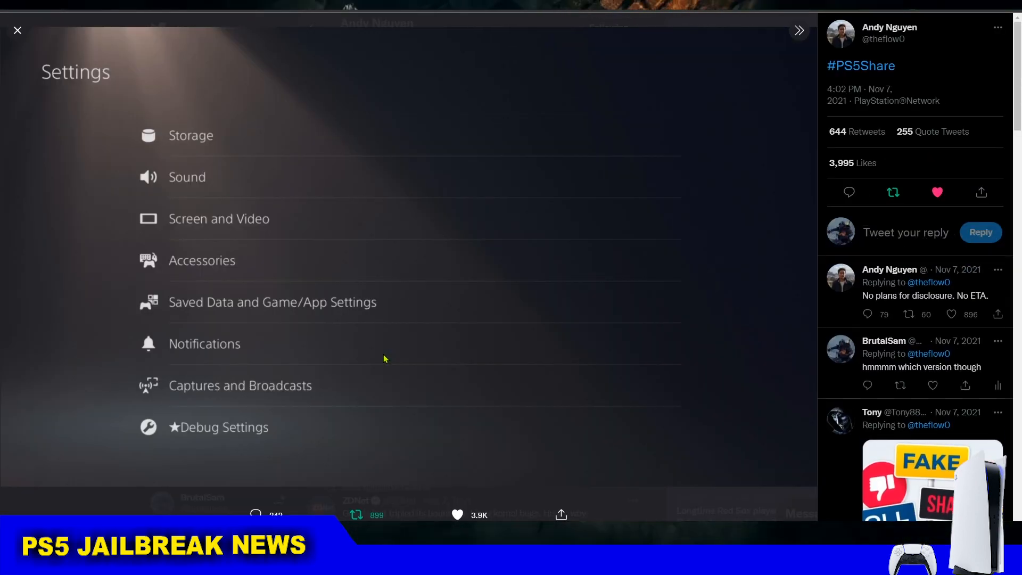
{"action": "mouse_move", "coordinate": [209, 429]}
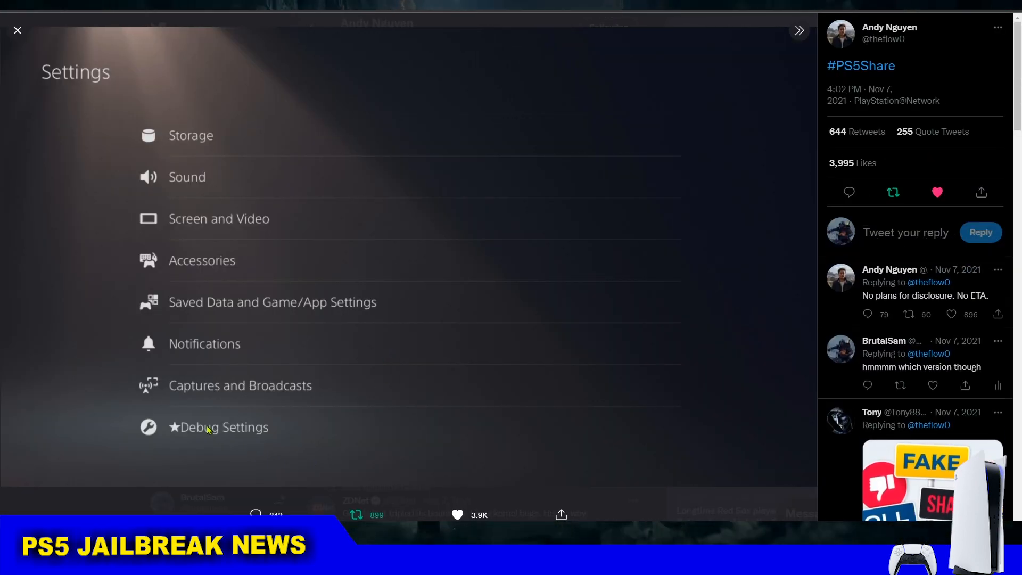
{"action": "mouse_move", "coordinate": [579, 339]}
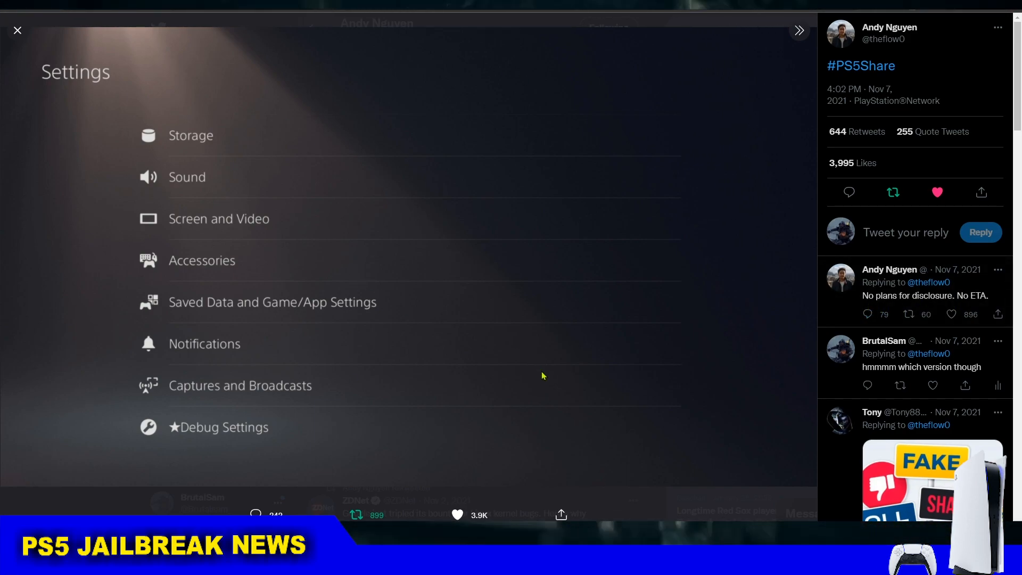
{"action": "mouse_move", "coordinate": [40, 183]}
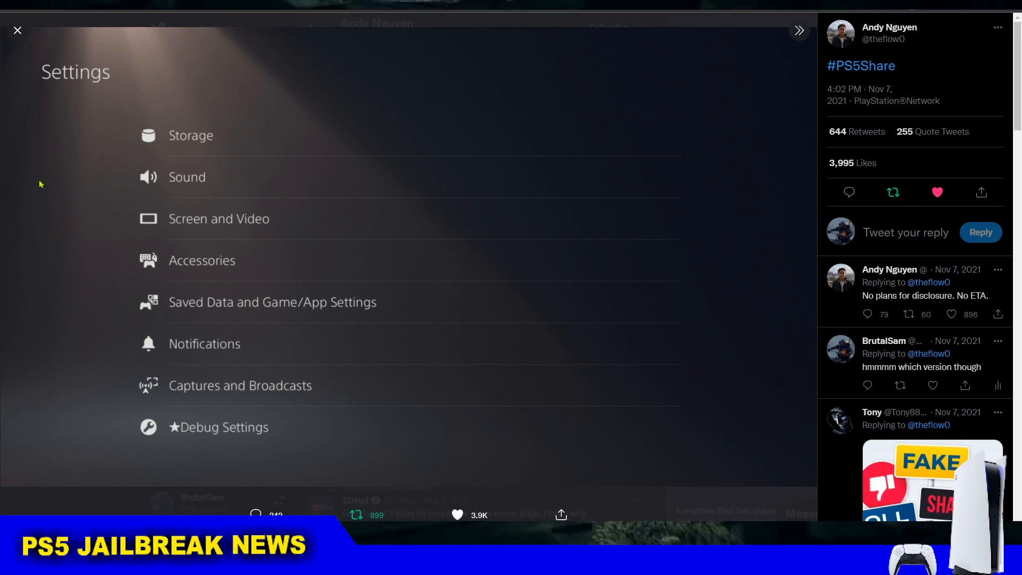
Go back to the Twitter profile showing the #PS5Share Debug Settings screenshot
{"action": "left_click", "coordinate": [18, 29]}
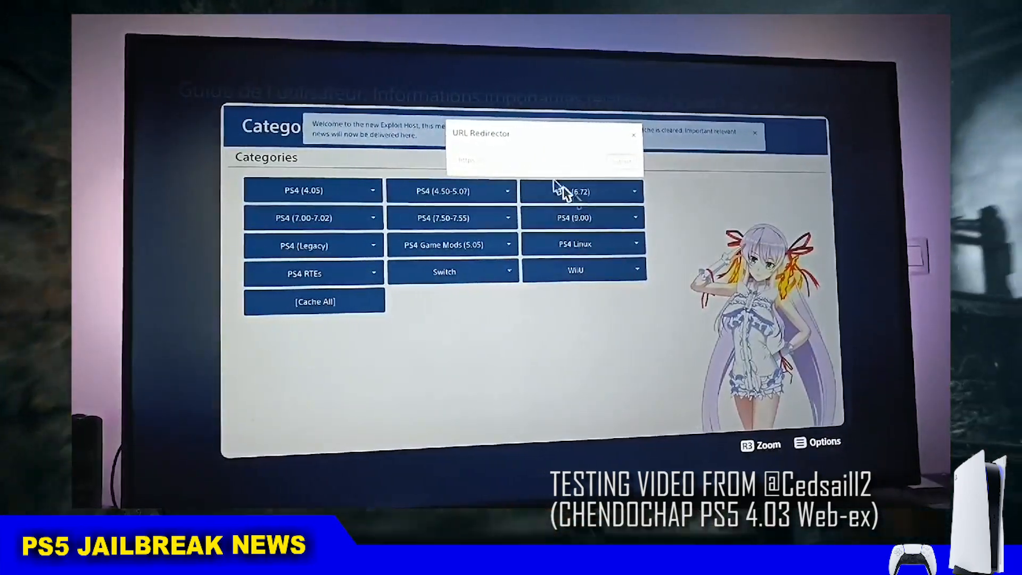
Play the testing clip of the exploit host page running on the PS5 browser
{"action": "left_click", "coordinate": [544, 160]}
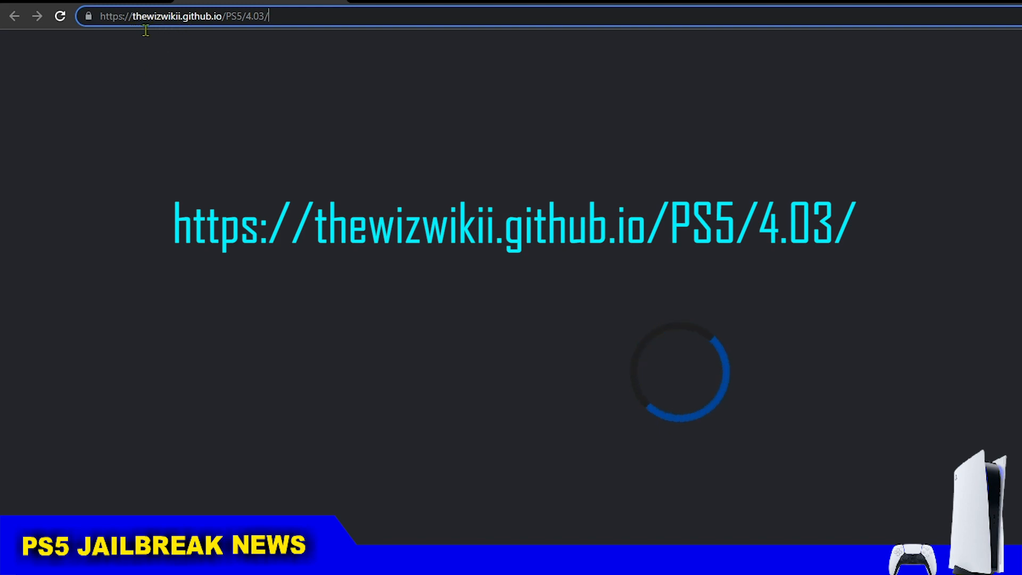
Select the thewizwikii.github.io host name in the address bar of the PS5/4.03 page
{"action": "double_click", "coordinate": [159, 16]}
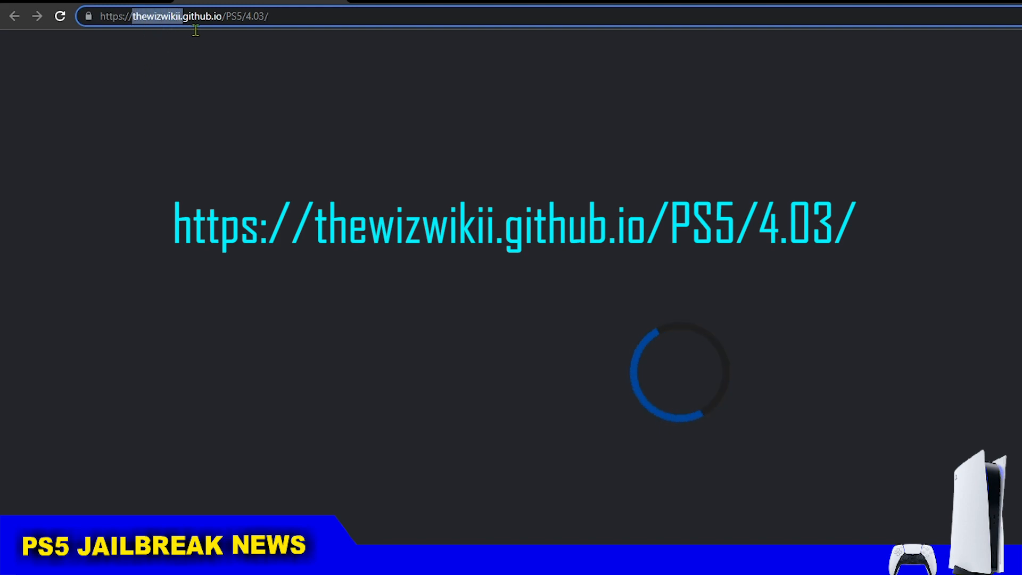